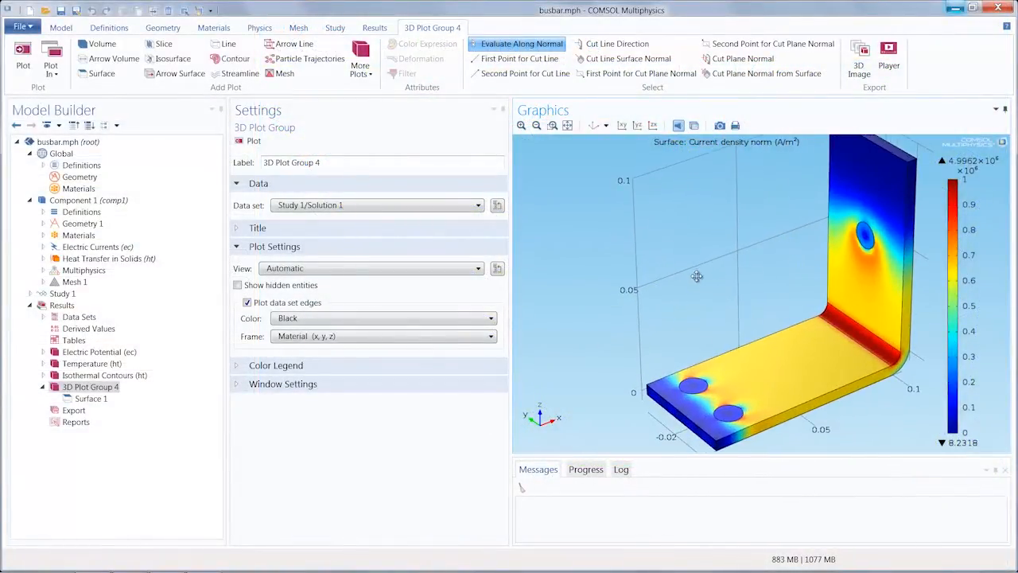
Step: Orbit the busbar model to a new angle and select 3D Plot Group 4 in the Model Builder
left_click_drag(696, 276, 646, 324)
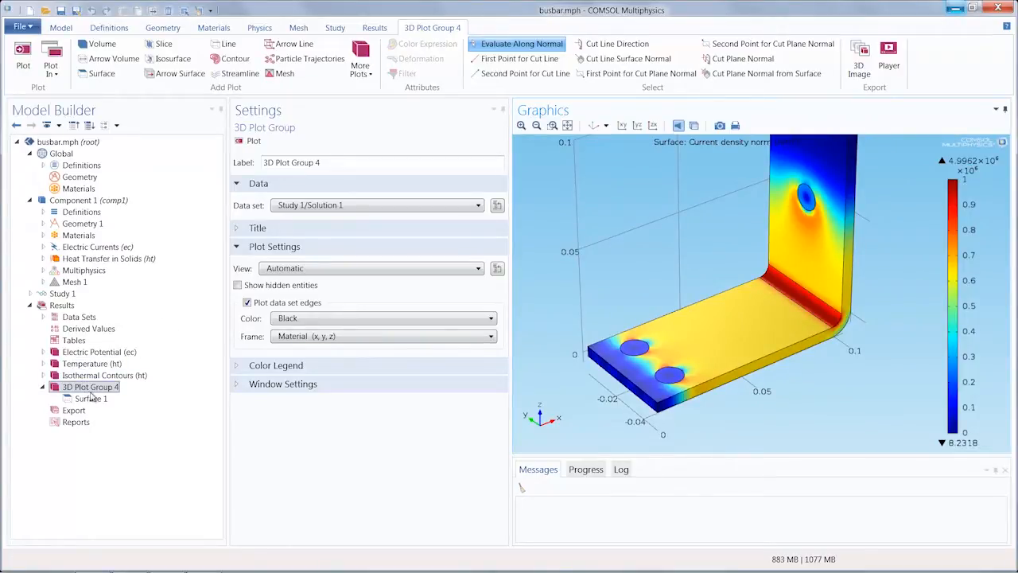
left_click(90, 398)
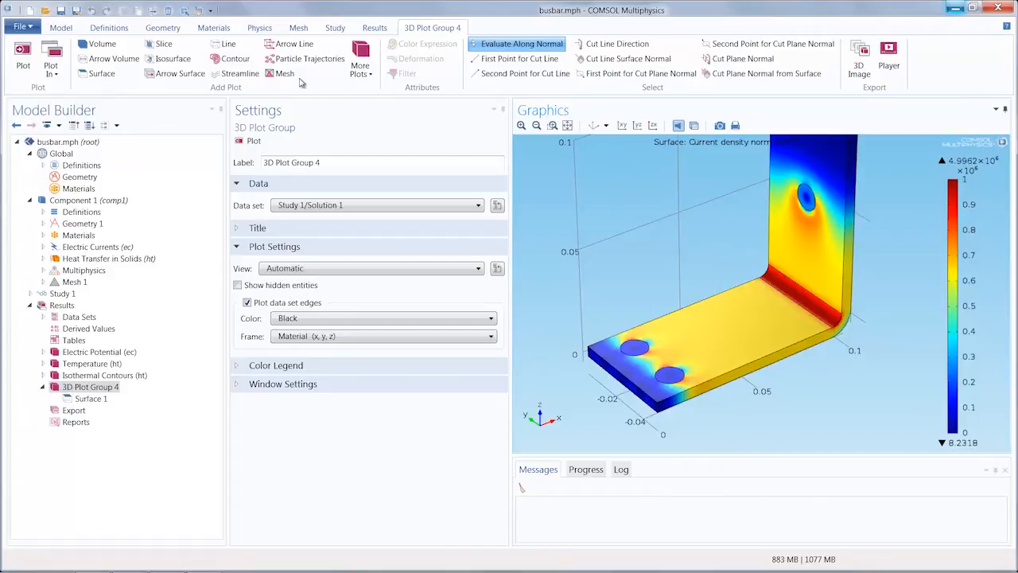
mouse_move(283, 73)
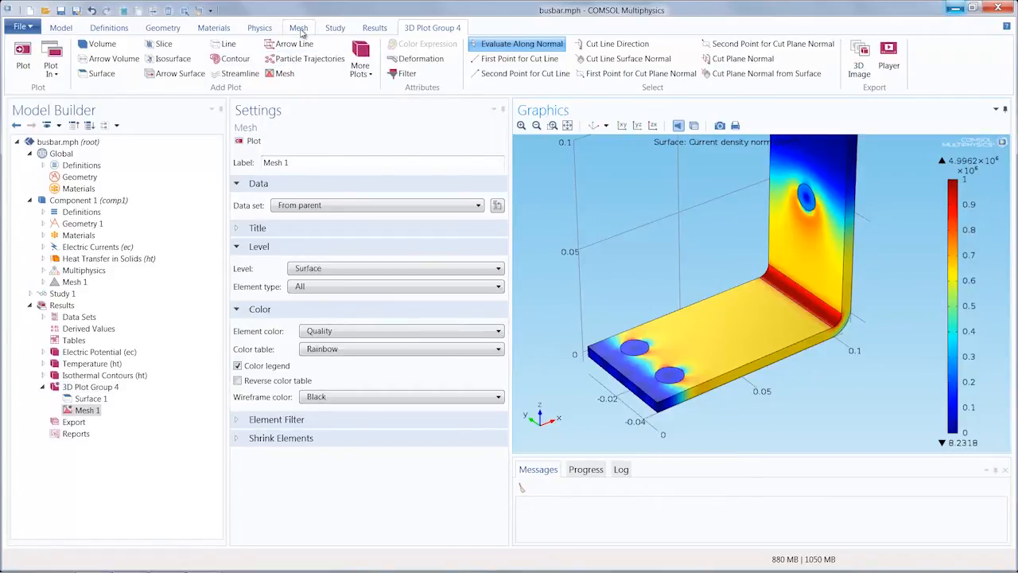
Step: Browse the Mesh ribbon tools, then return to the 3D Plot Group 4 tools with Mesh 1 added
left_click(299, 27)
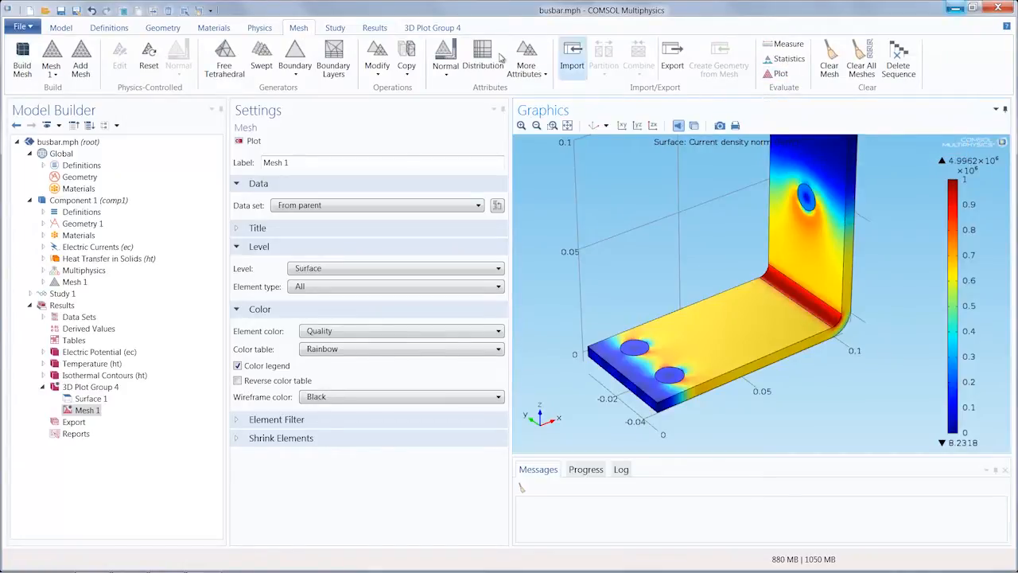
left_click(433, 27)
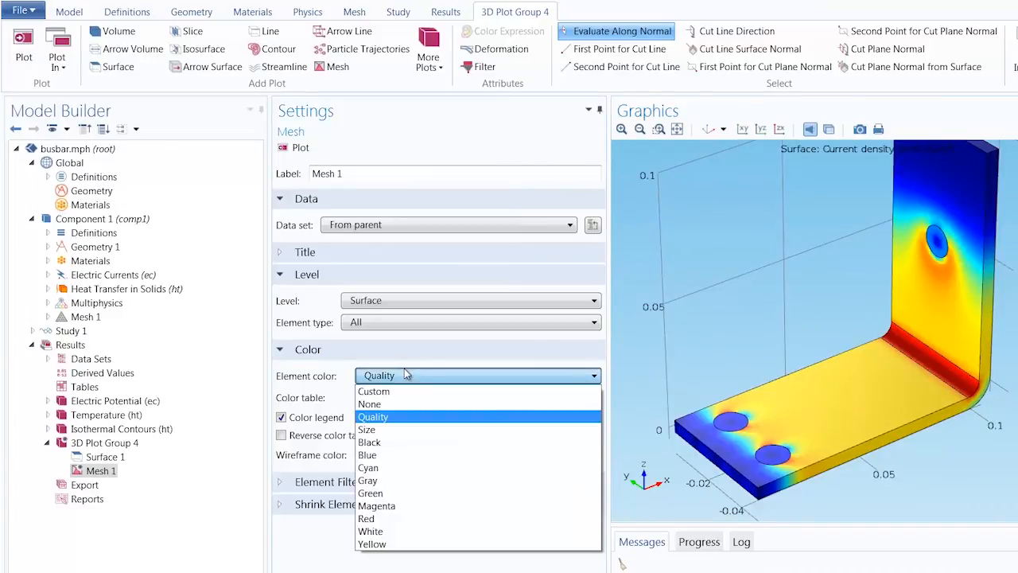
Step: Set Mesh 1 element colour to None, keeping the black wireframe over the current-density surface
left_click(370, 404)
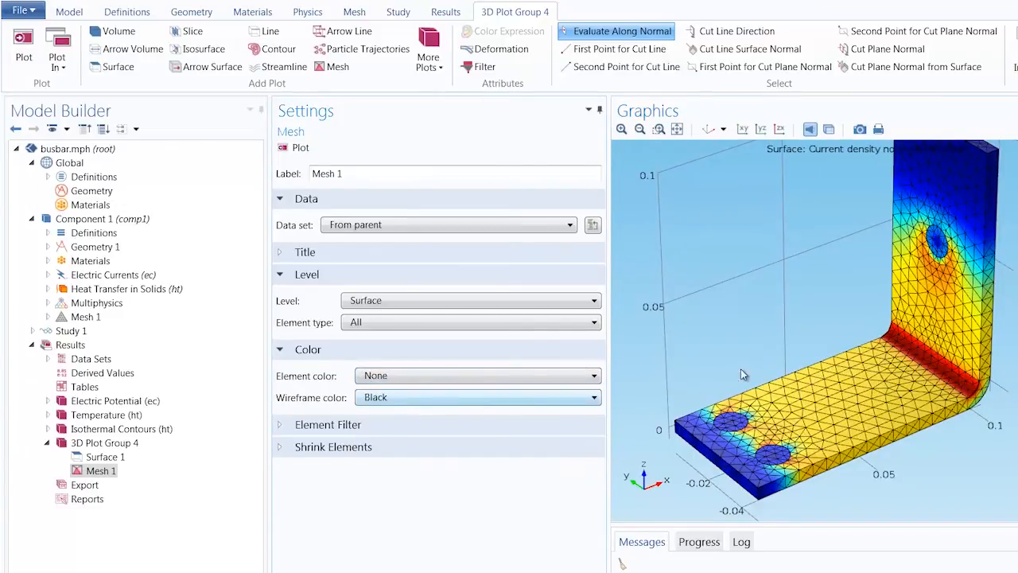